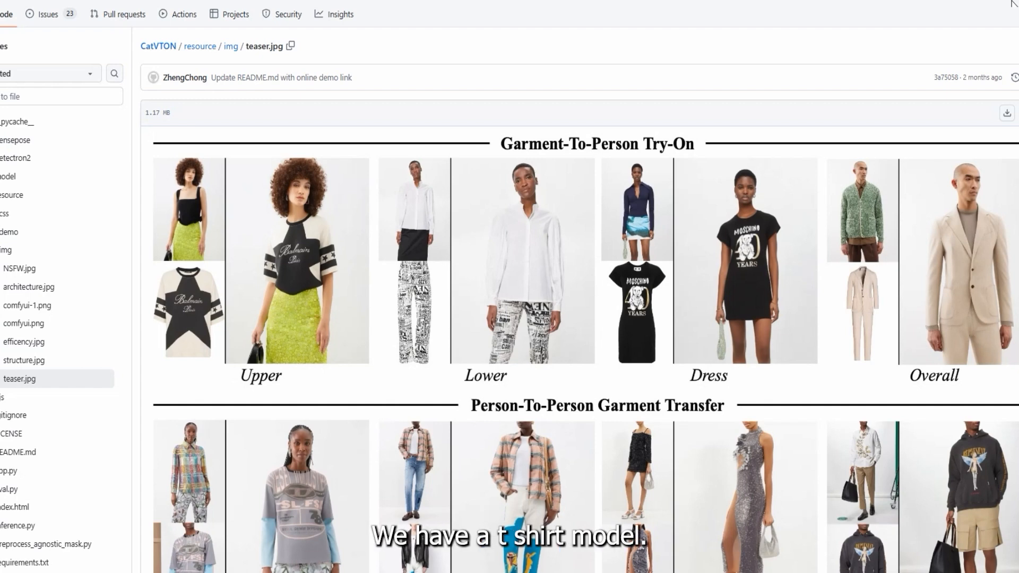
Bring up ComfyUI Manager and choose Install Missing Custom Nodes for the CatVTON workflow
scroll("down", 3)
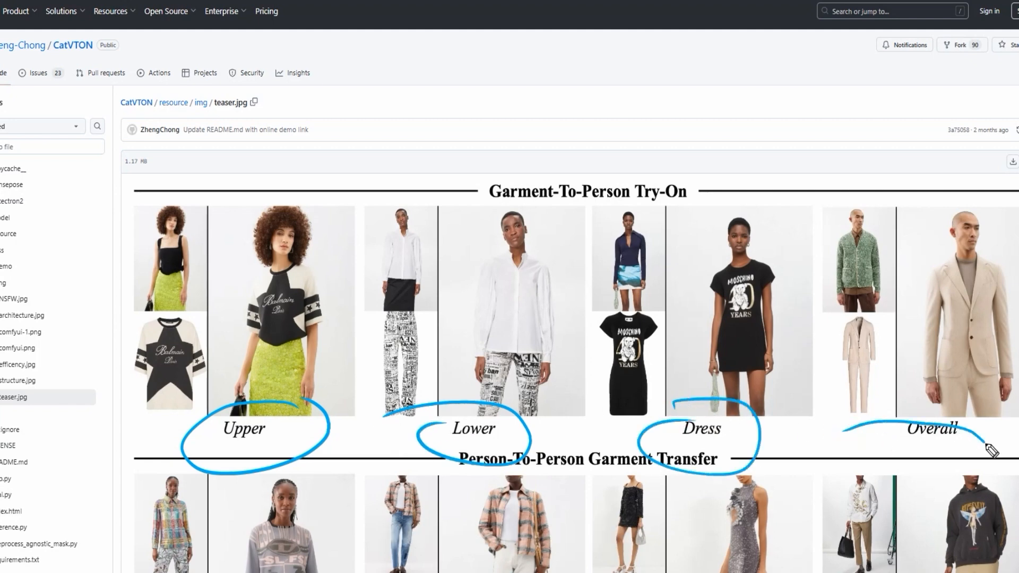
scroll("down", 3)
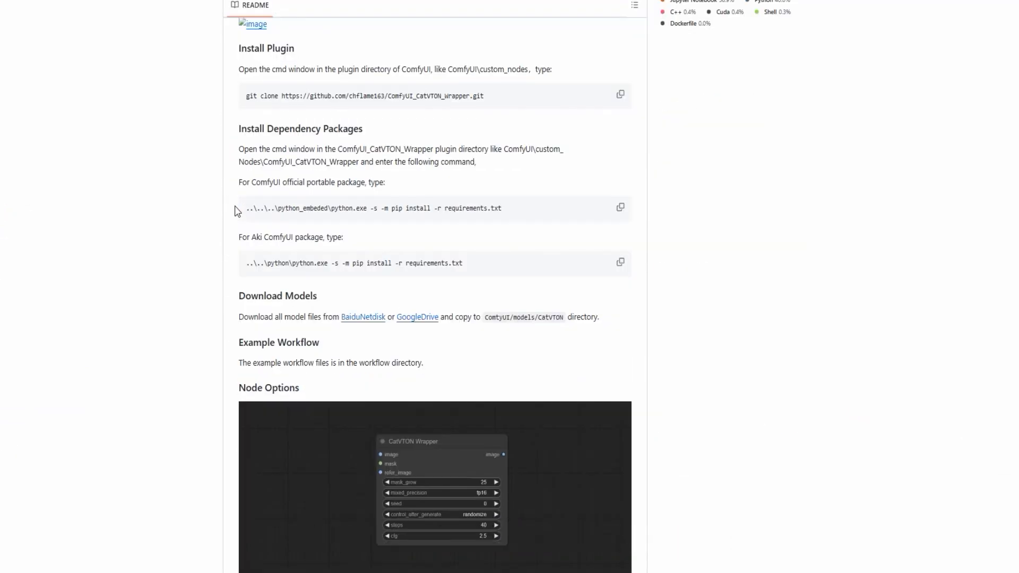
scroll("down", 3)
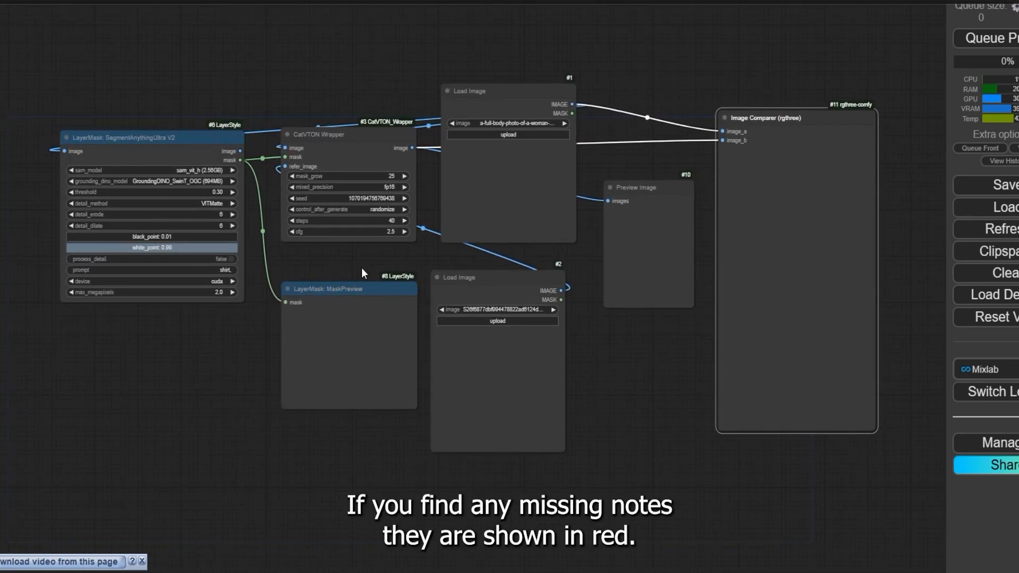
mouse_move(398, 269)
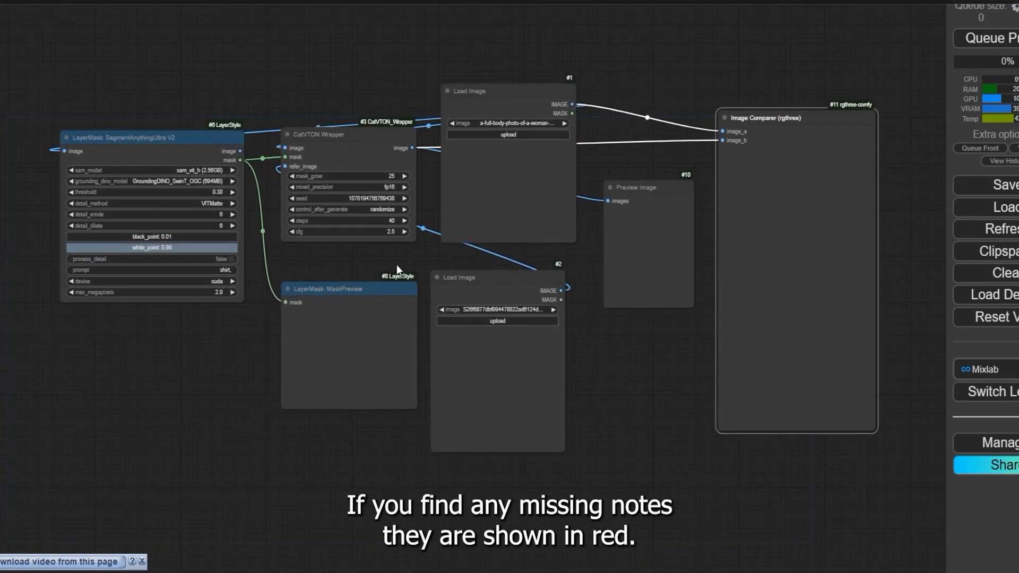
mouse_move(999, 443)
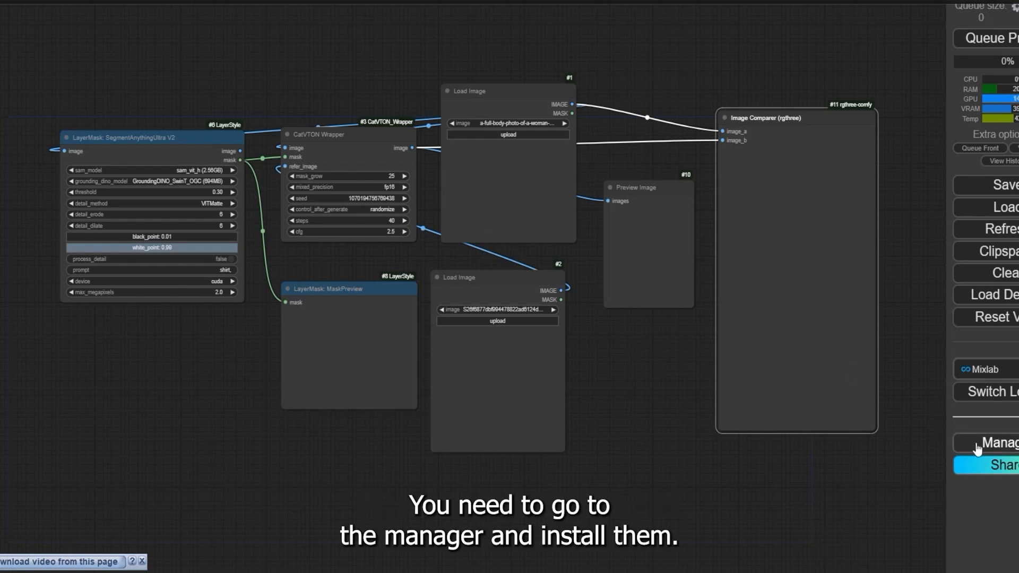
left_click(997, 442)
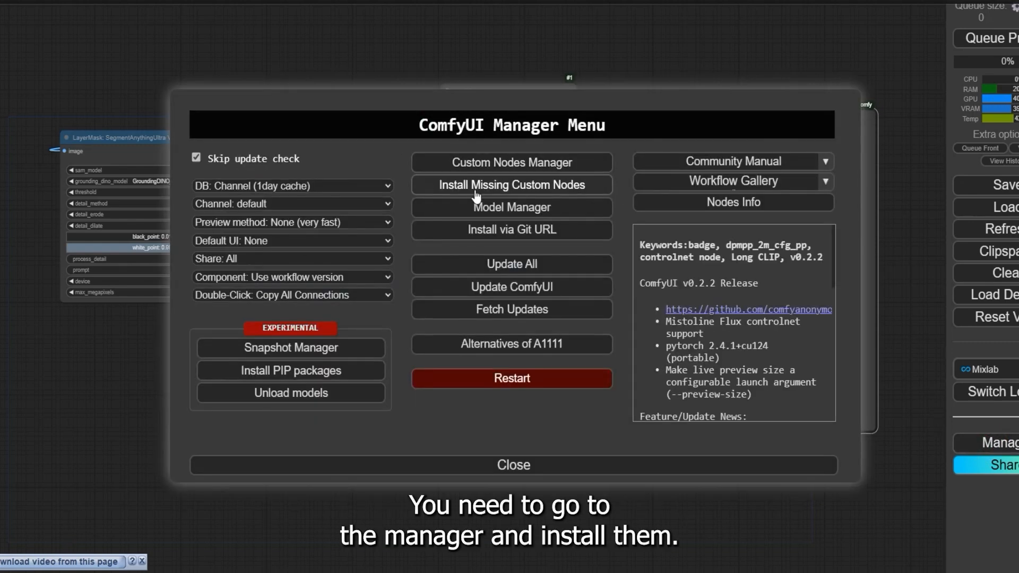
left_click(512, 184)
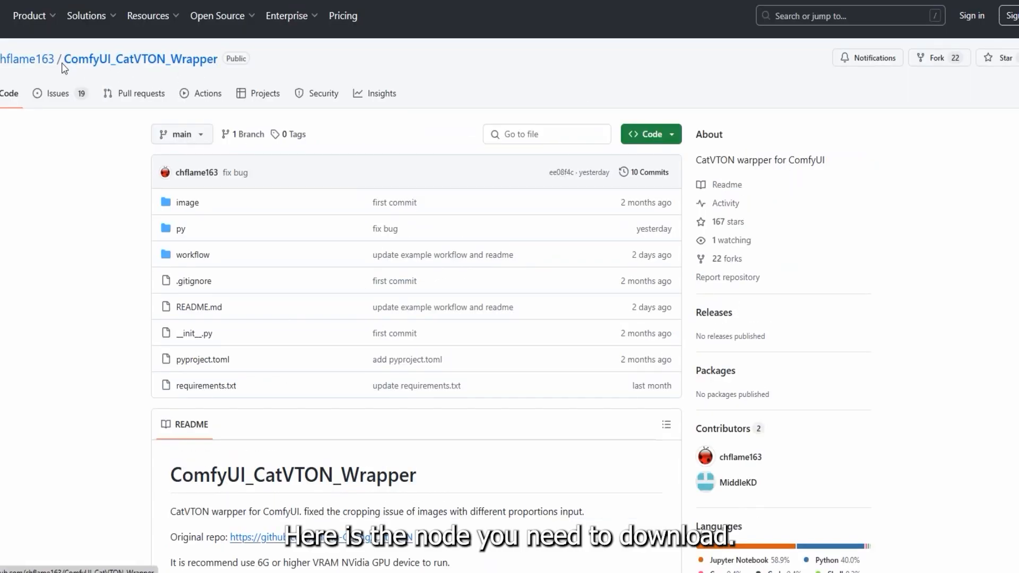
Select the ComfyUI_CatVTON_Wrapper repo name and scroll the README to Download Models
double_click(140, 58)
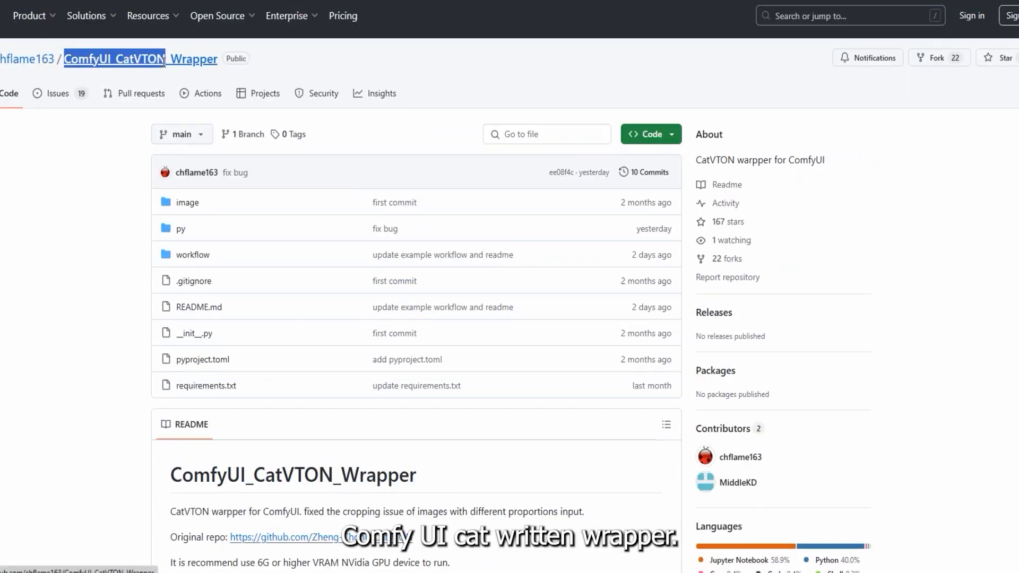
scroll("down", 3)
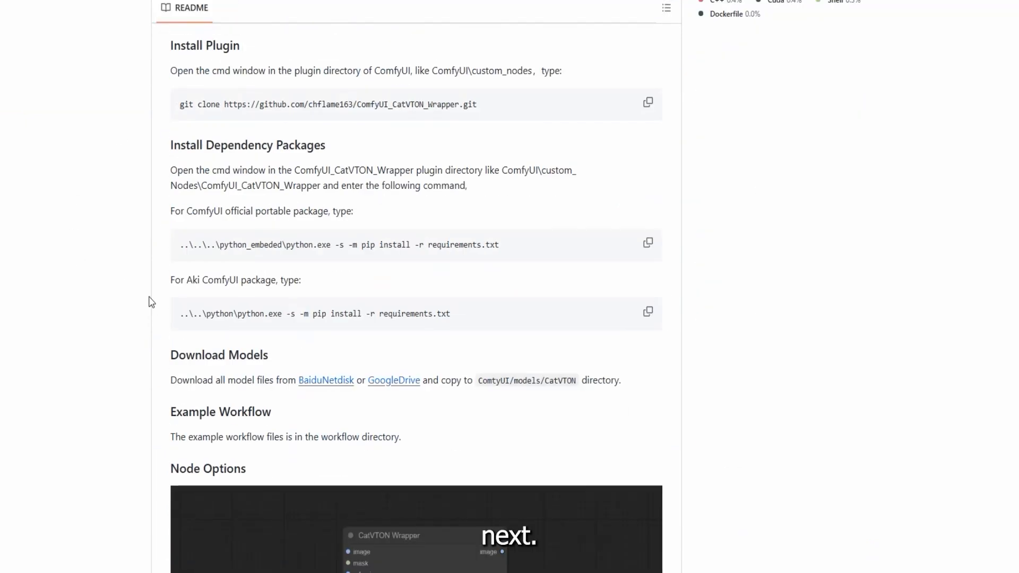
scroll("down", 3)
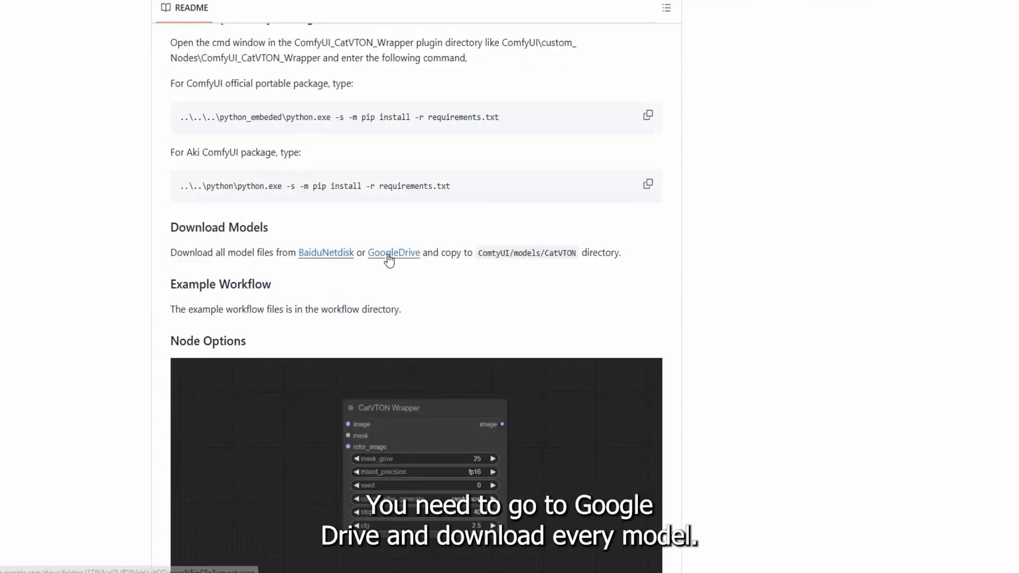
Follow the README's GoogleDrive link to the shared CatVTON model folder
left_click(393, 253)
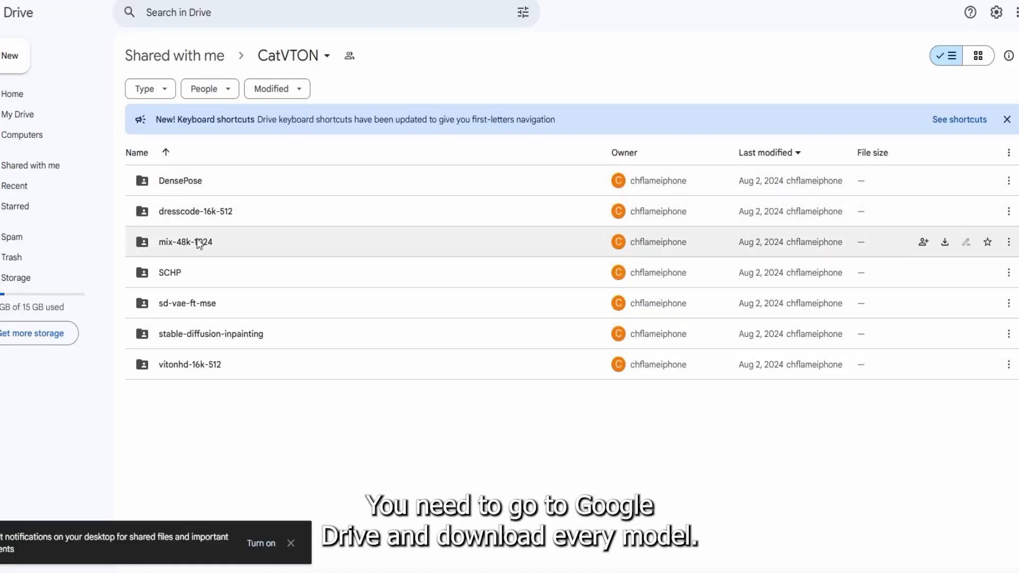
mouse_move(184, 227)
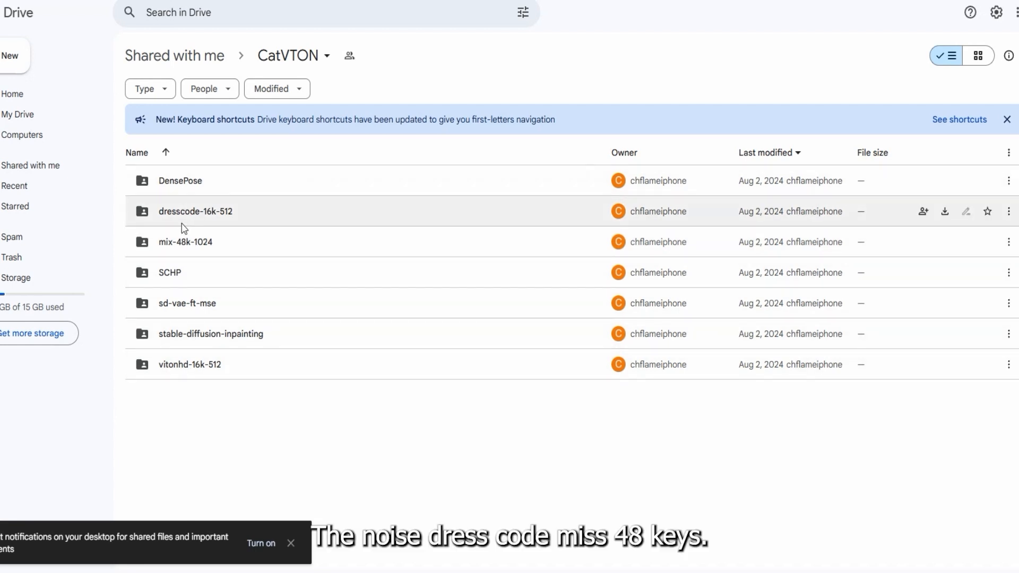
mouse_move(168, 303)
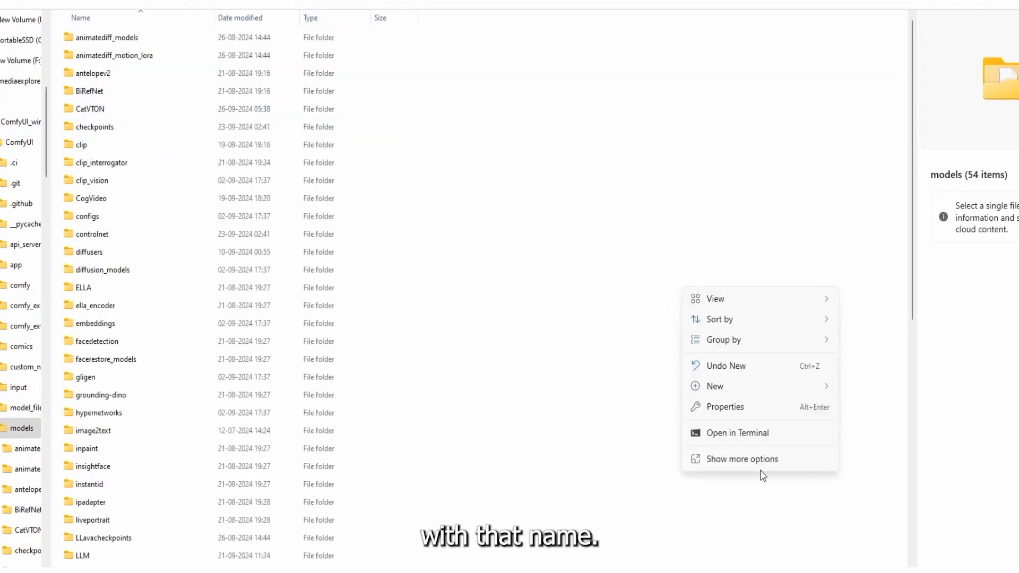
Enter the CatVTON folder under ComfyUI\models
left_click(89, 108)
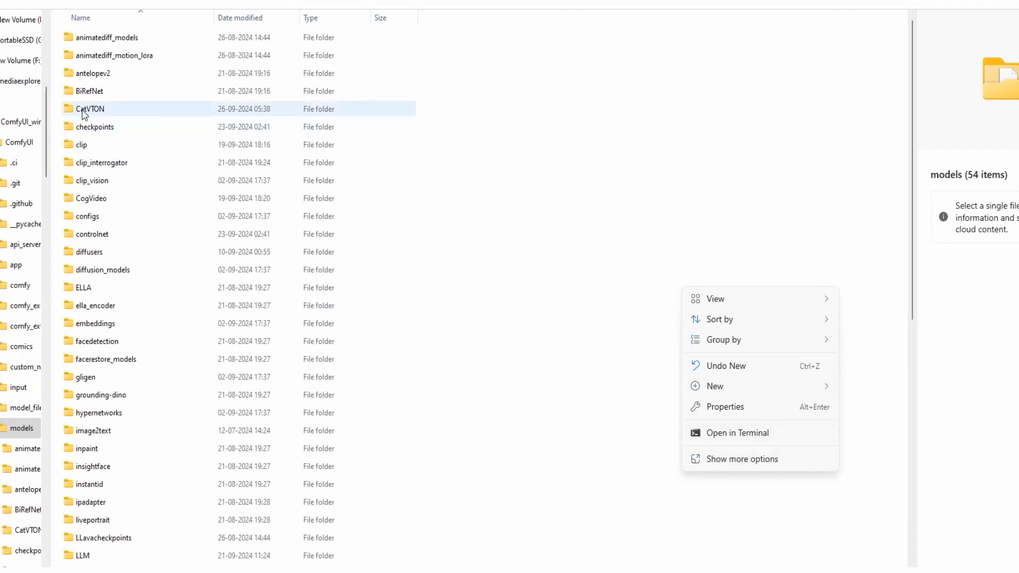
double_click(90, 109)
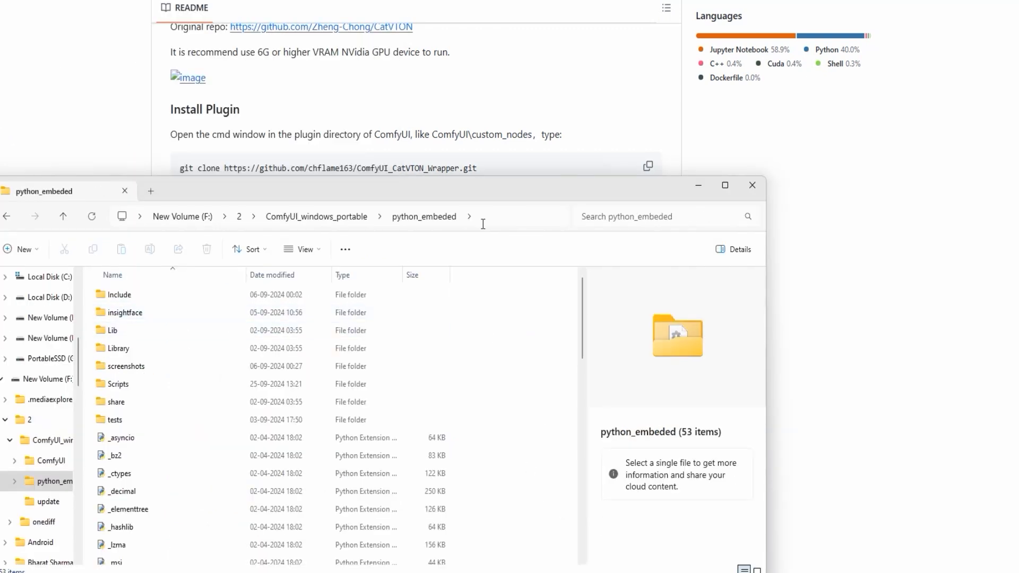
left_click(293, 217)
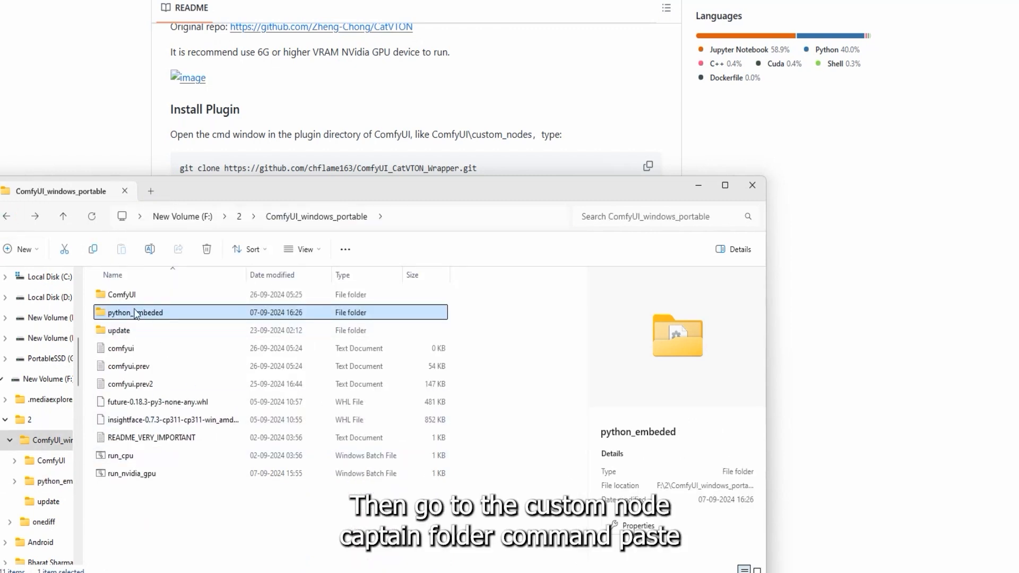
double_click(121, 294)
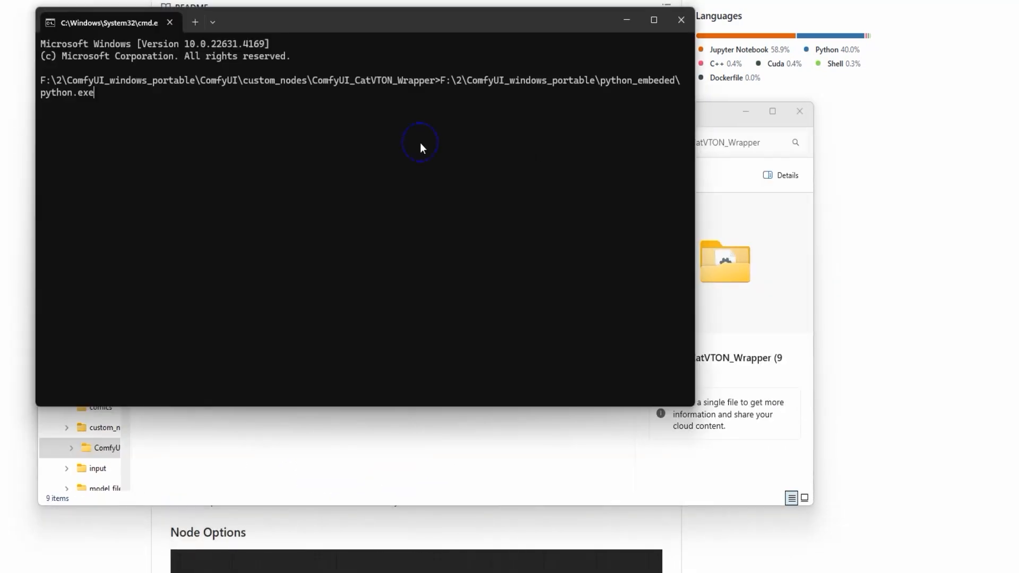
Paste the pip install requirements command after the python_embeded\python.exe path
right_click(416, 309)
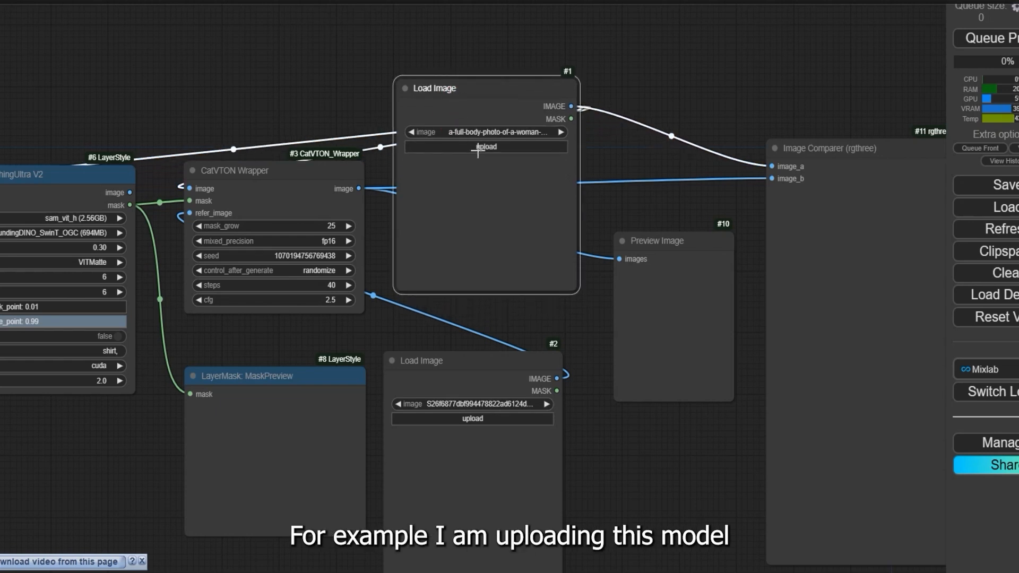
Choose the woman's full-body photo for Load Image #1 to run the panda t-shirt try-on
left_click(485, 146)
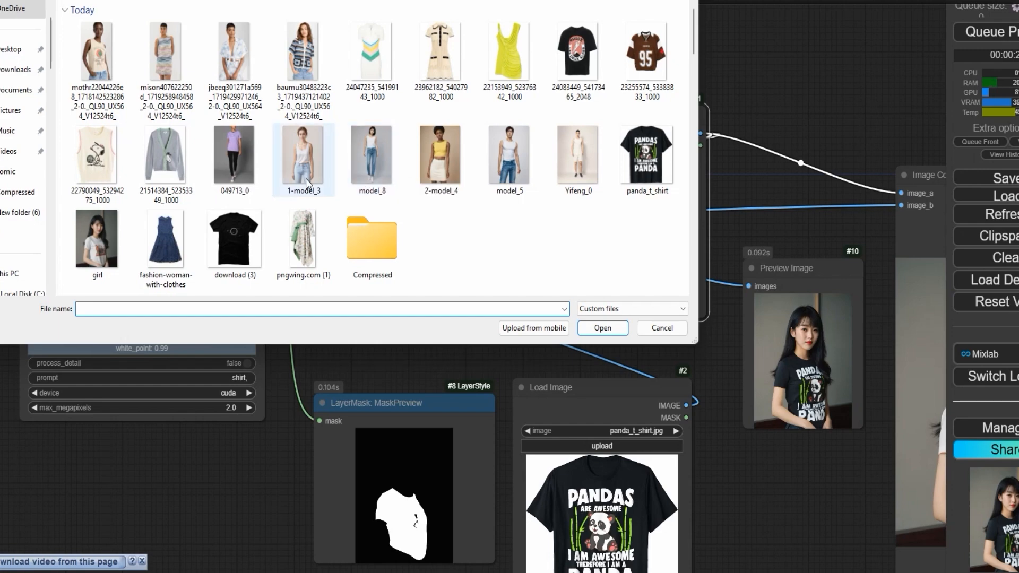
Run the Snoopy vest try-on on the tank-top woman with mixed_precision set to fp32
left_click(601, 328)
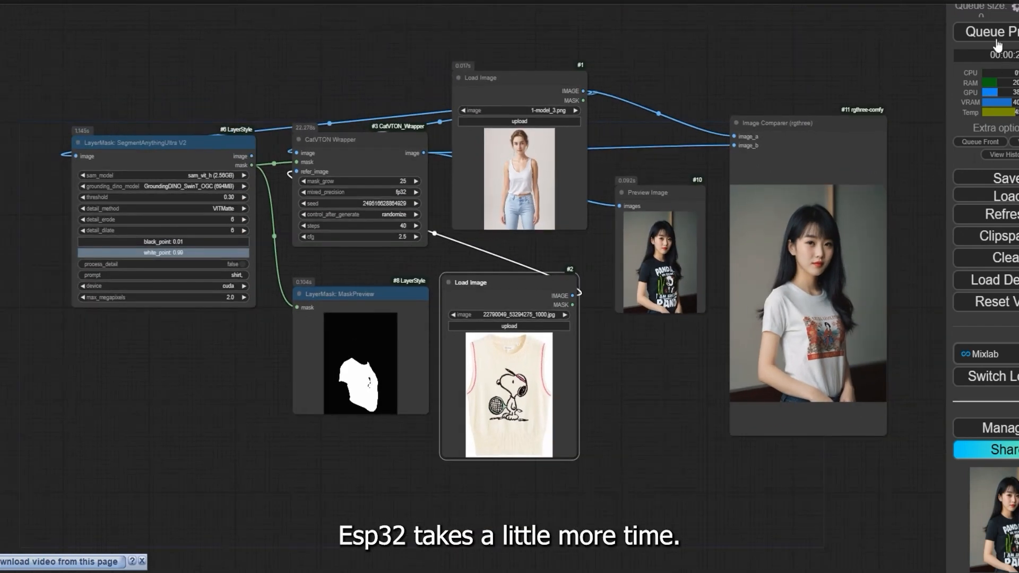
left_click(987, 31)
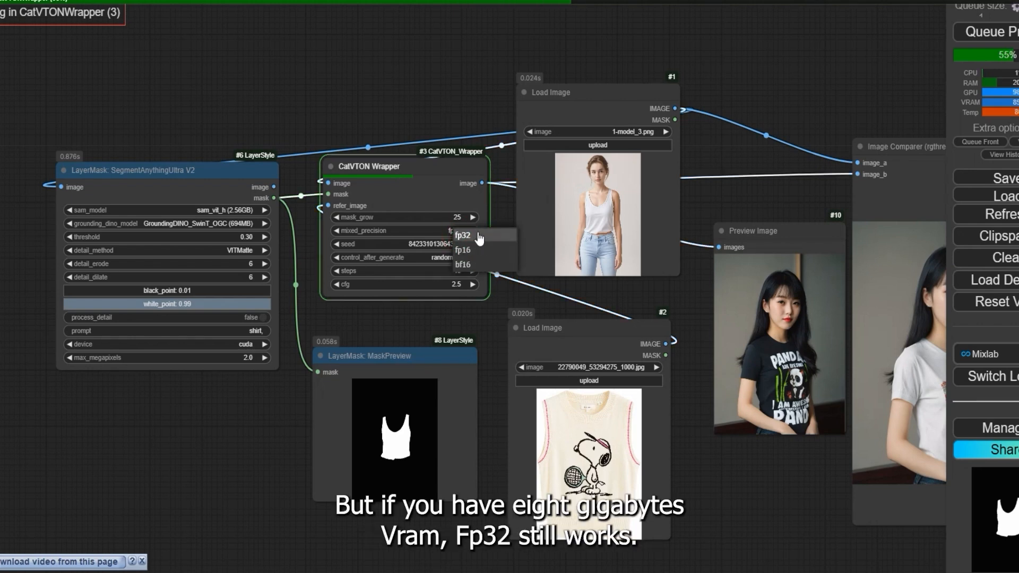
left_click(462, 235)
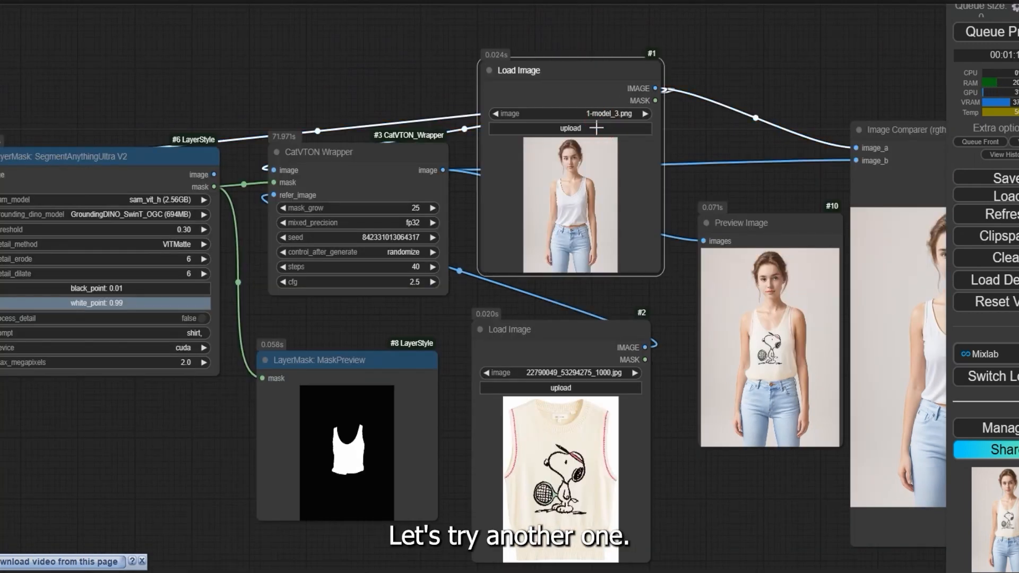
Load the zigzag-dress model and yellow draped dress into the Load Image nodes
left_click(569, 129)
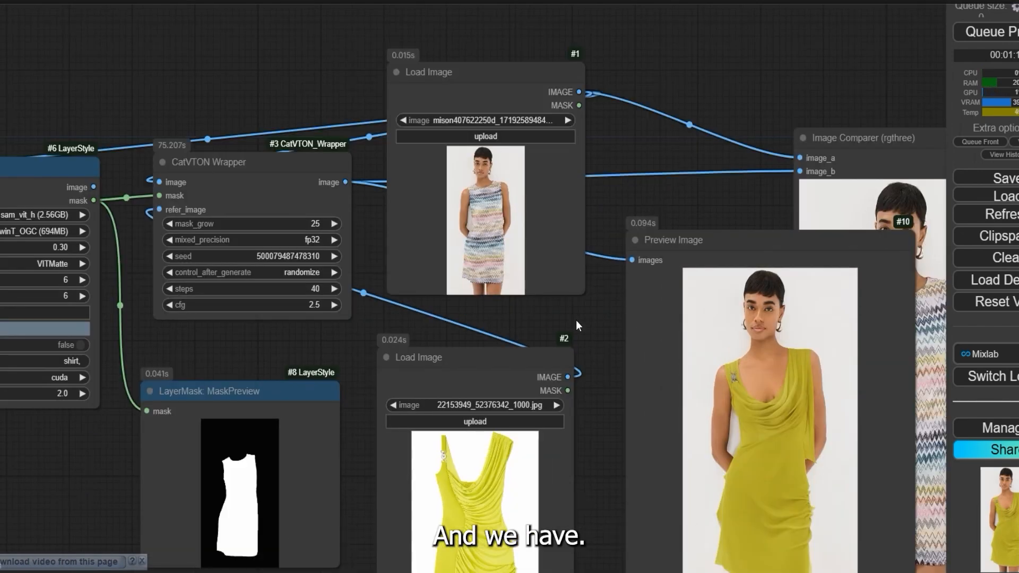
left_click(485, 137)
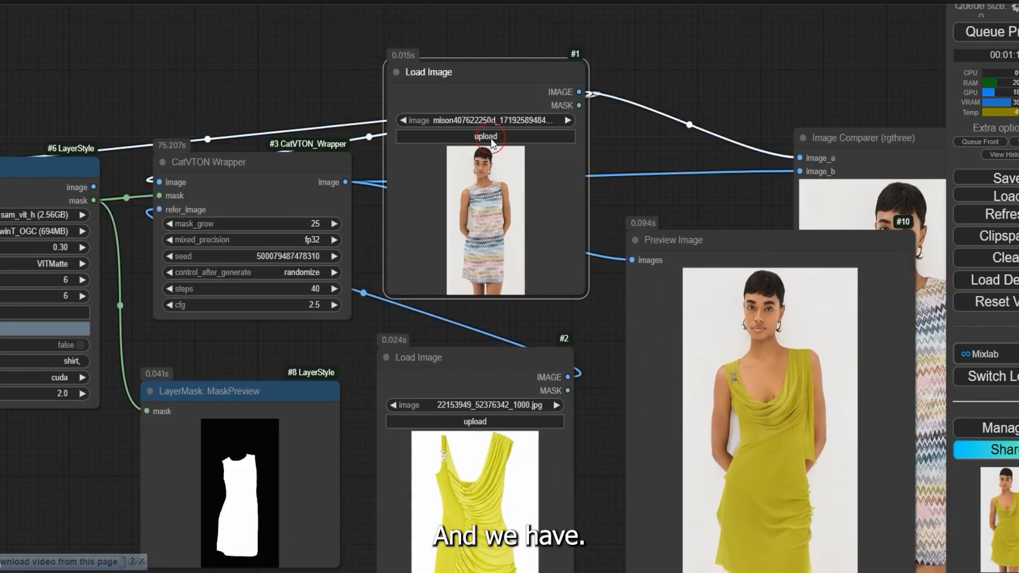
Pick the man in the white tank top photo for the panda t-shirt try-on at fp16
left_click(486, 137)
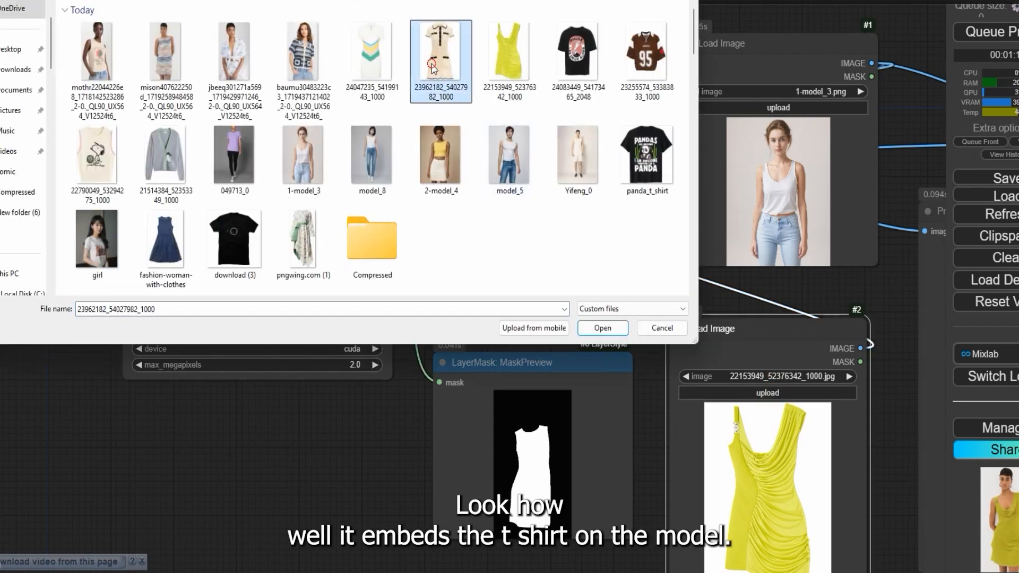
left_click(601, 328)
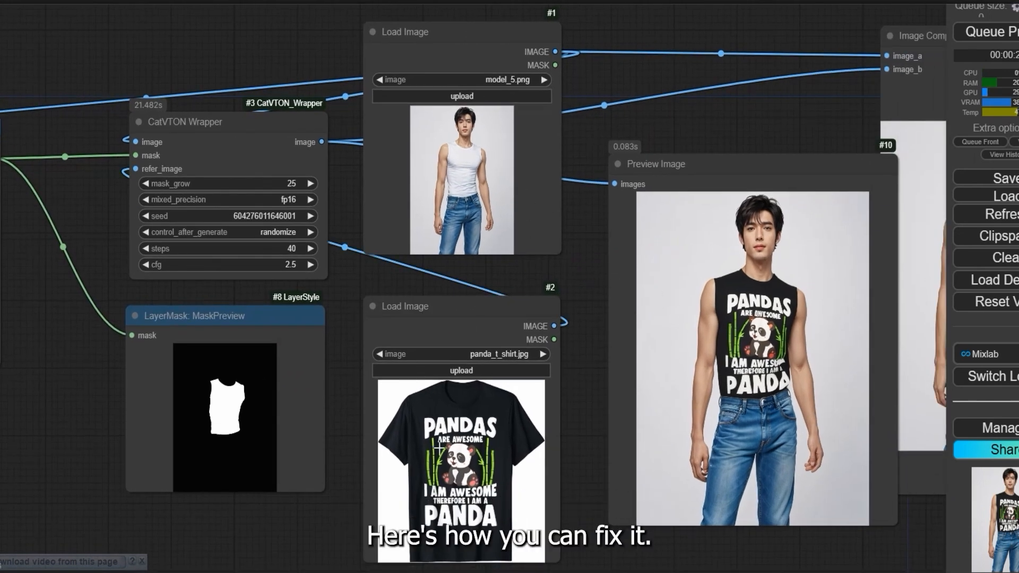
mouse_move(707, 325)
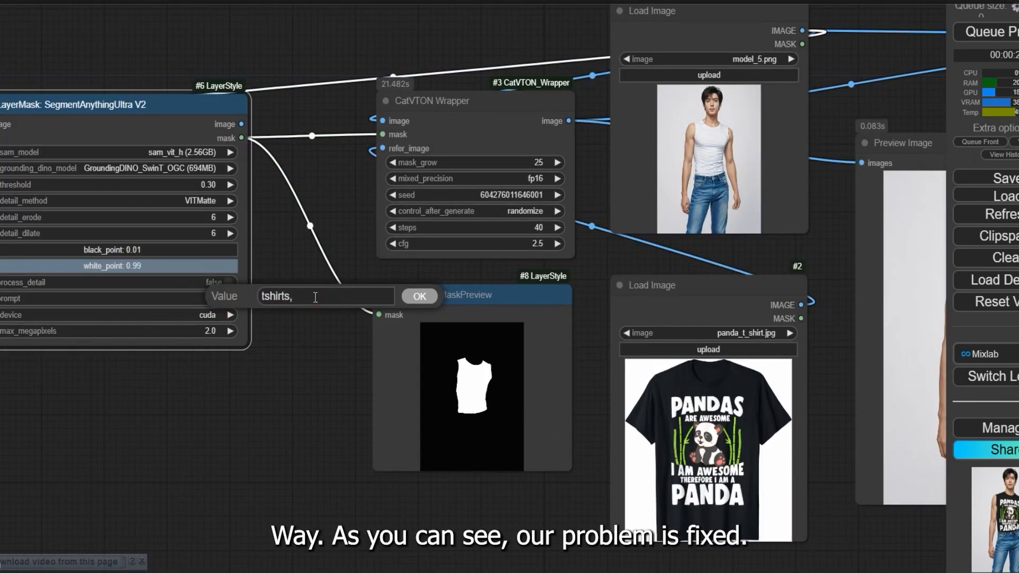
Change the SegmentAnythingUltra V2 prompt to 'tshirts,arms' and confirm it
type("arms")
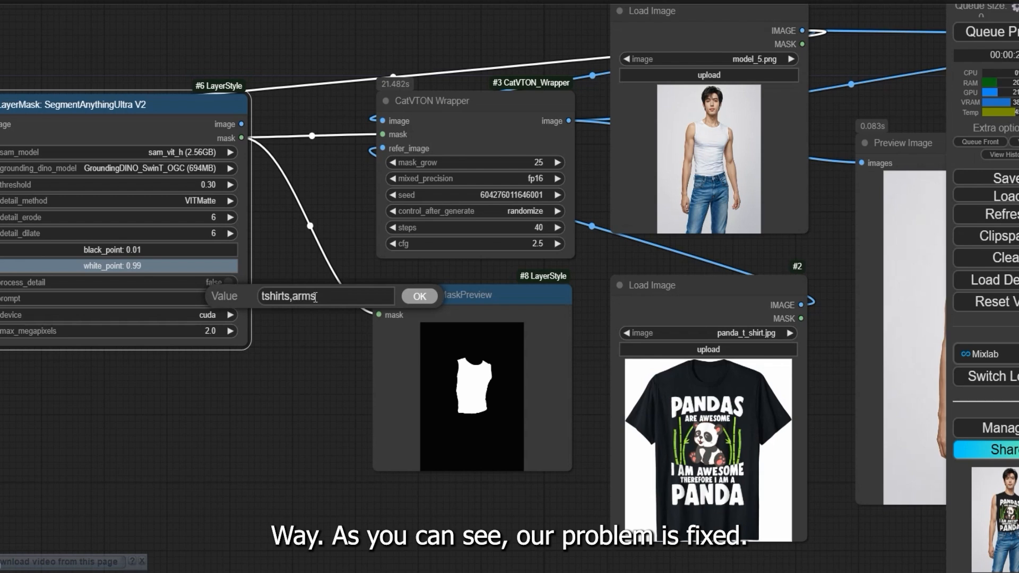
left_click(420, 296)
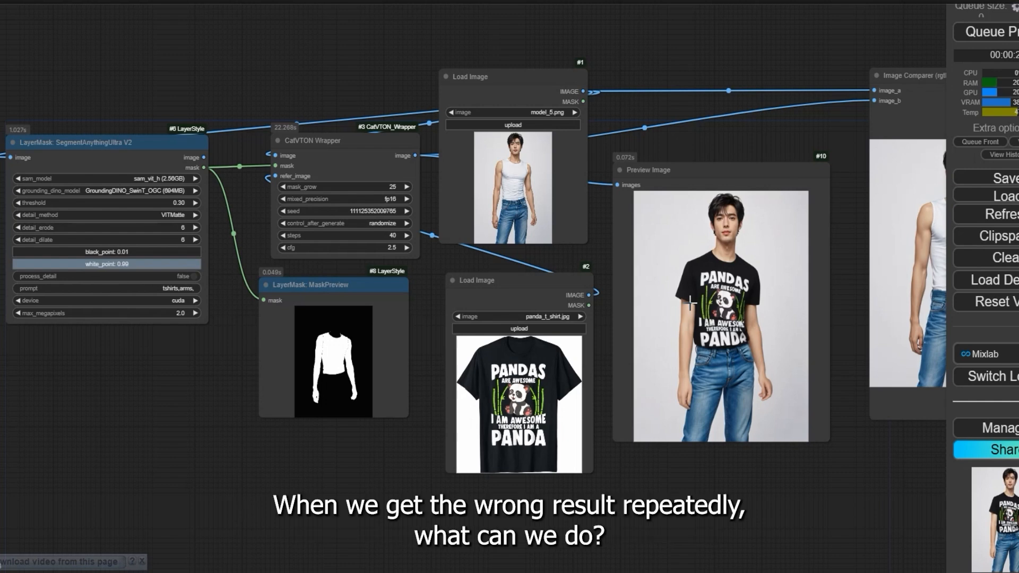
mouse_move(634, 296)
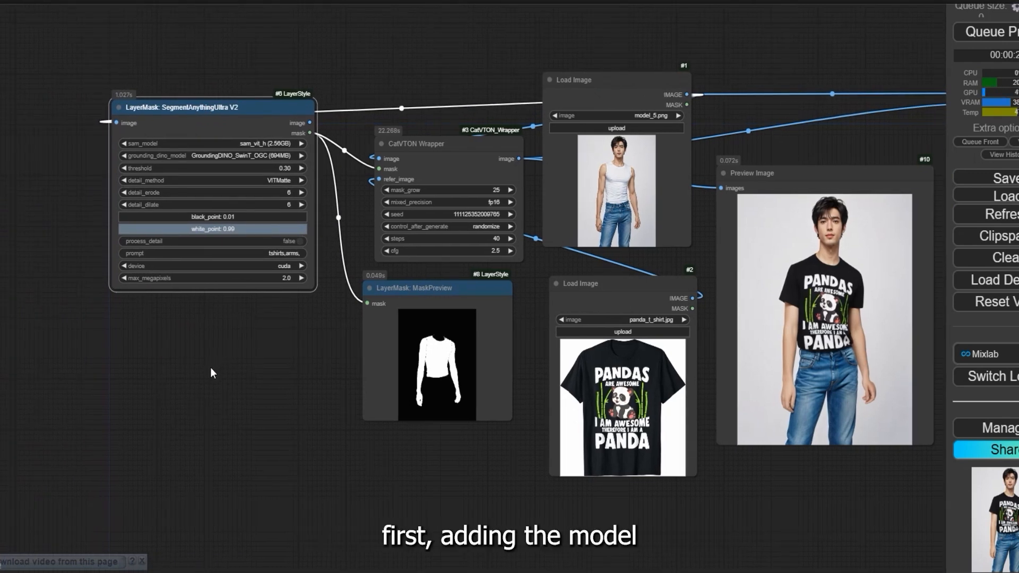
Add a Load Image node via 'loa' search and choose its image
type("loa")
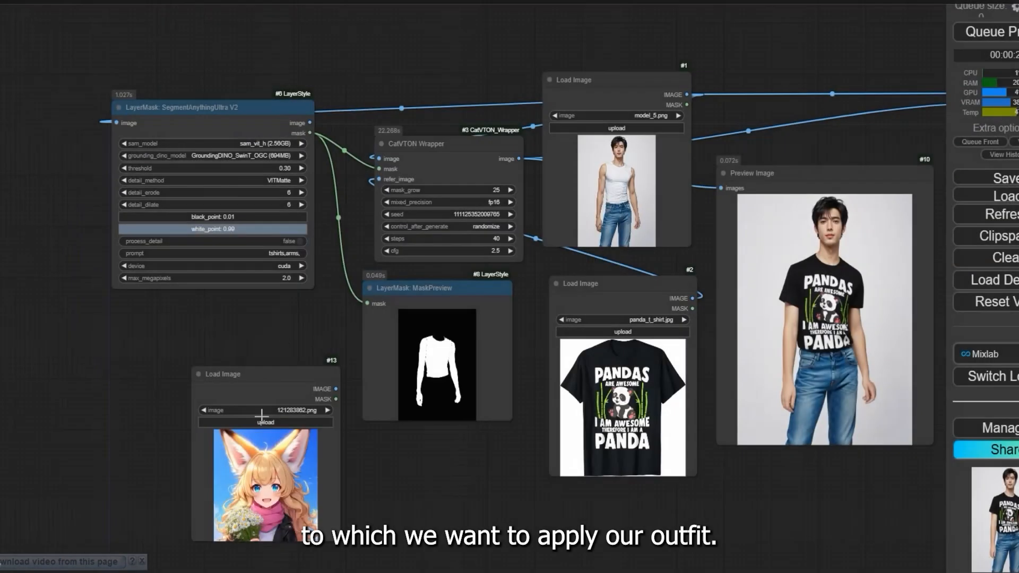
left_click(265, 423)
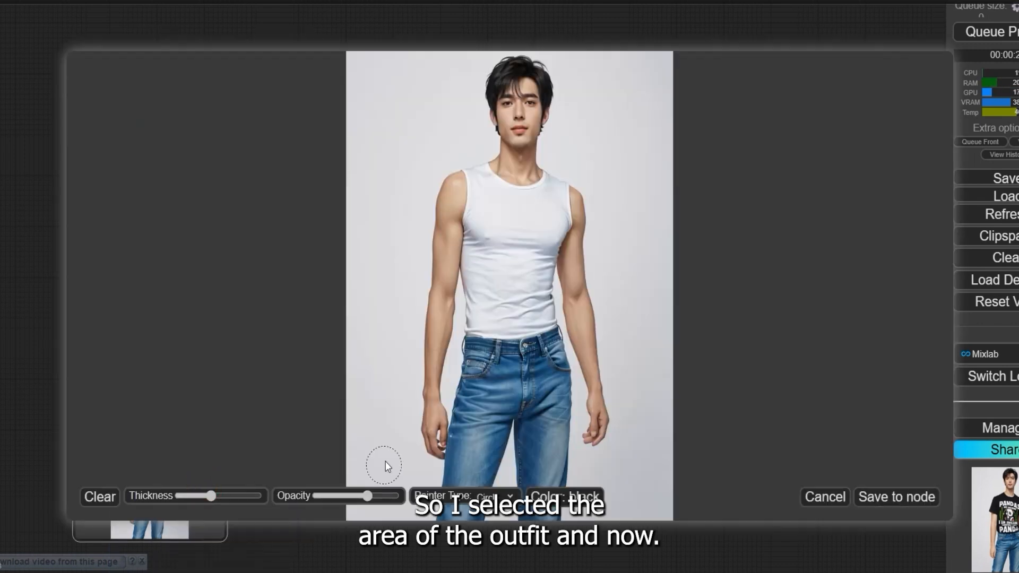
mouse_move(453, 245)
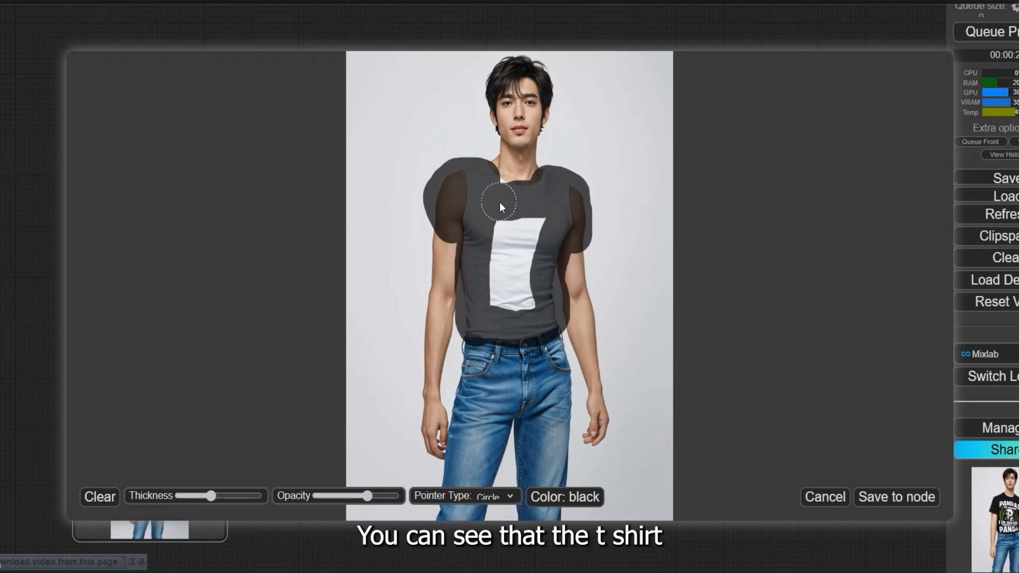
Brush a mask over the man's shirt area in the mask editor
left_click_drag(500, 207, 539, 251)
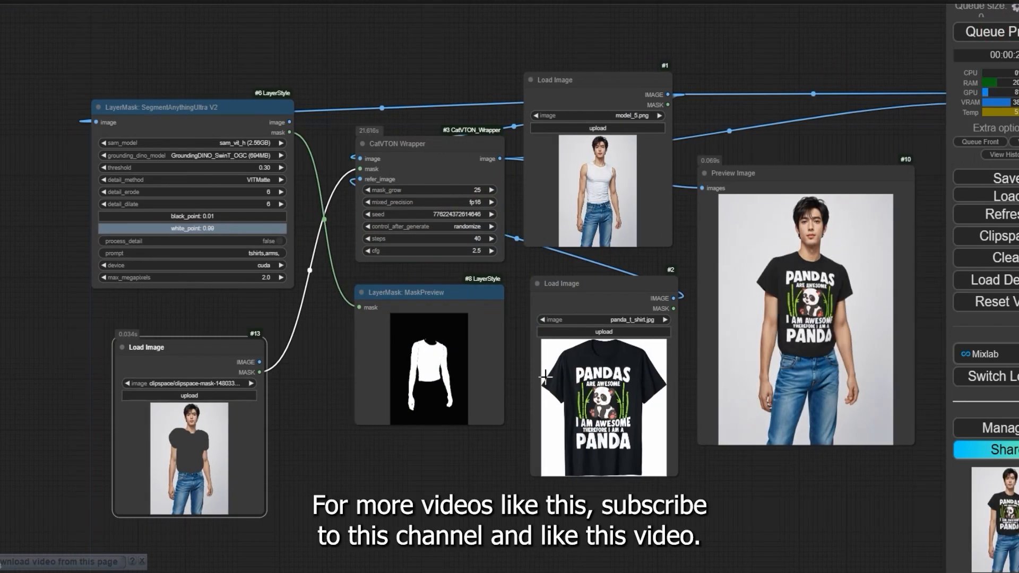
mouse_move(841, 341)
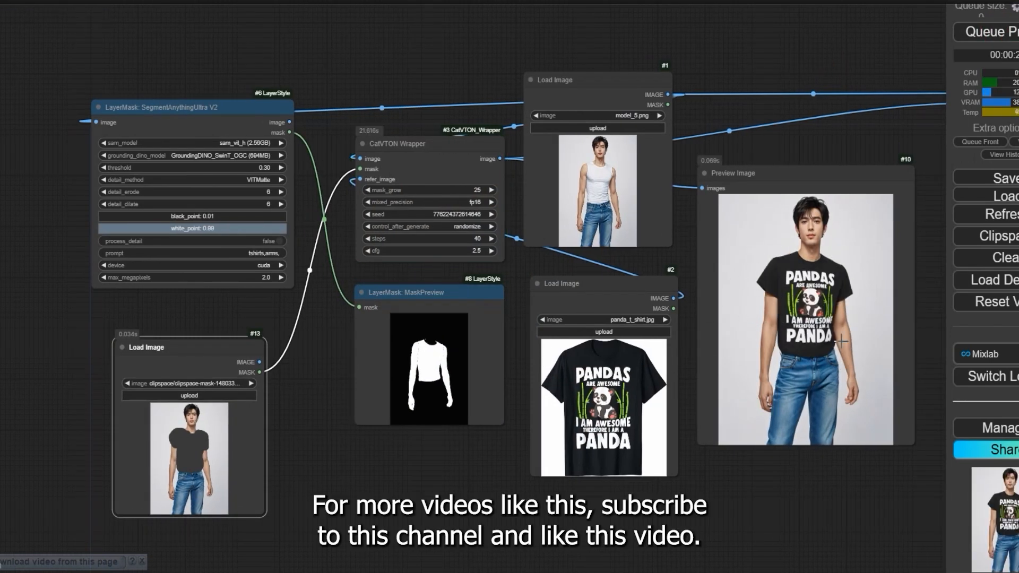